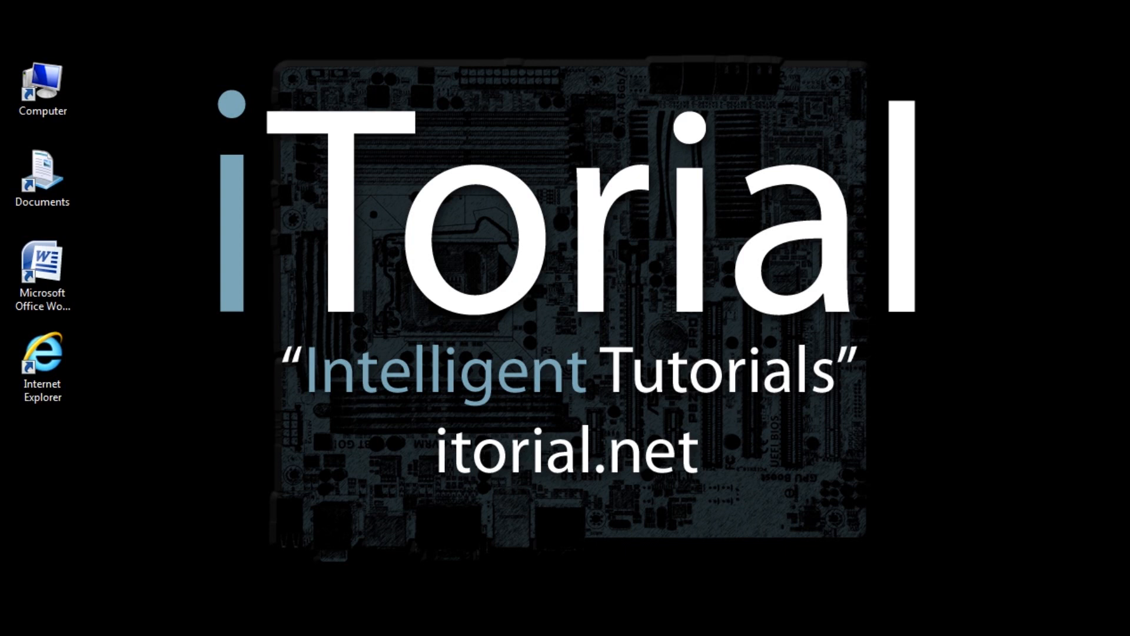
{"action": "mouse_move", "coordinate": [68, 389]}
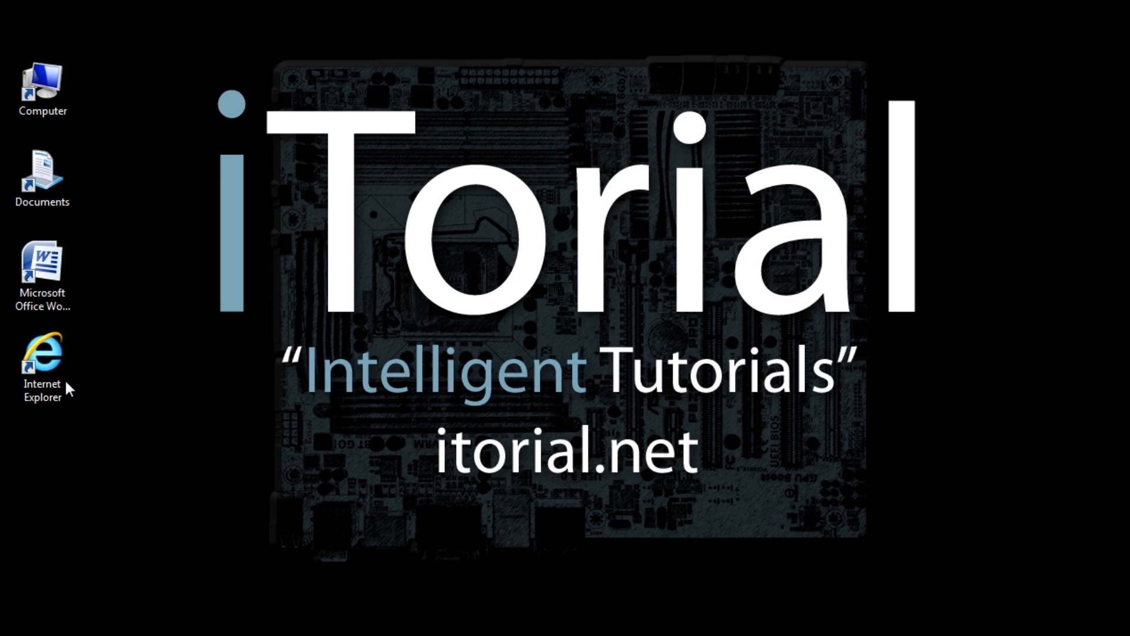
Download the 'Saving a Document with a New Name' sample into Microsoft Word 2007 Tutorials.
{"action": "double_click", "coordinate": [42, 353]}
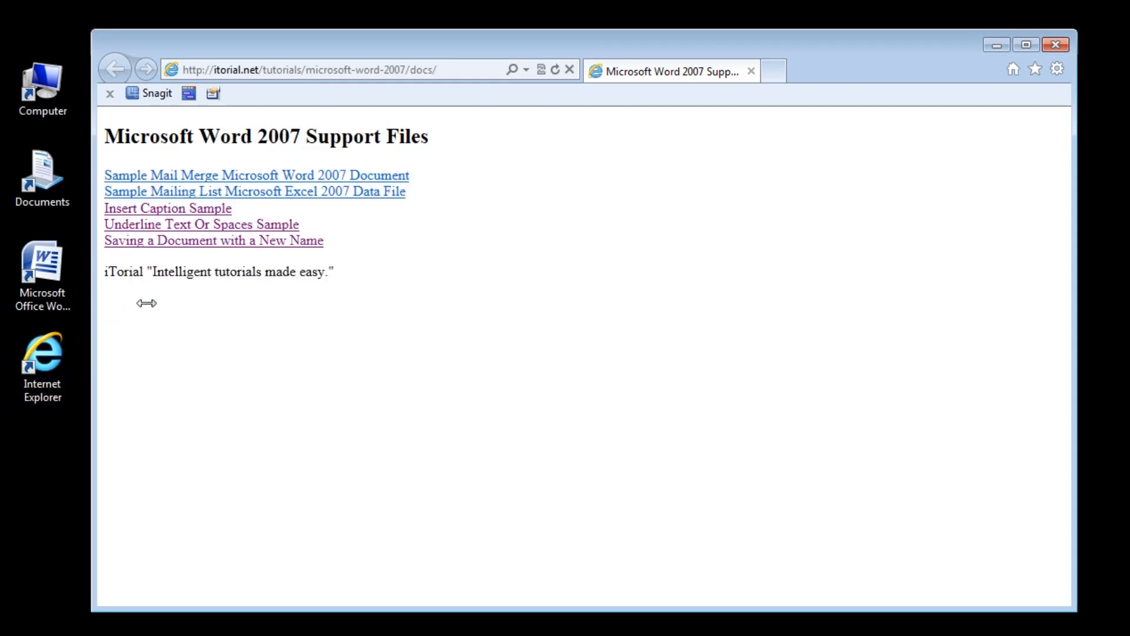
{"action": "left_click", "coordinate": [212, 241]}
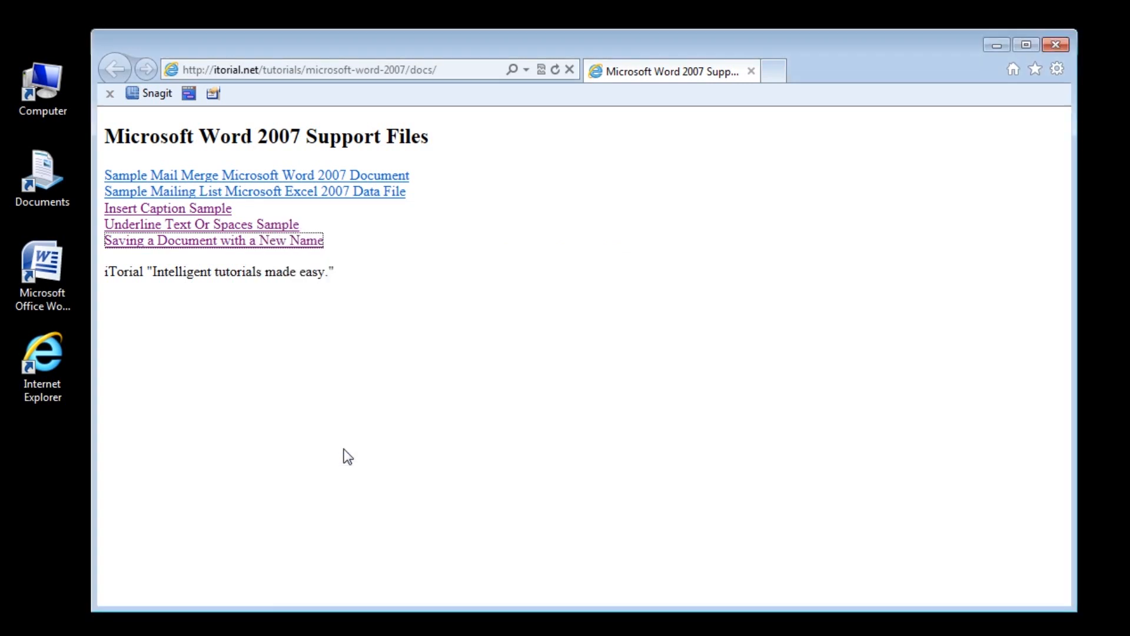
{"action": "left_click", "coordinate": [213, 240]}
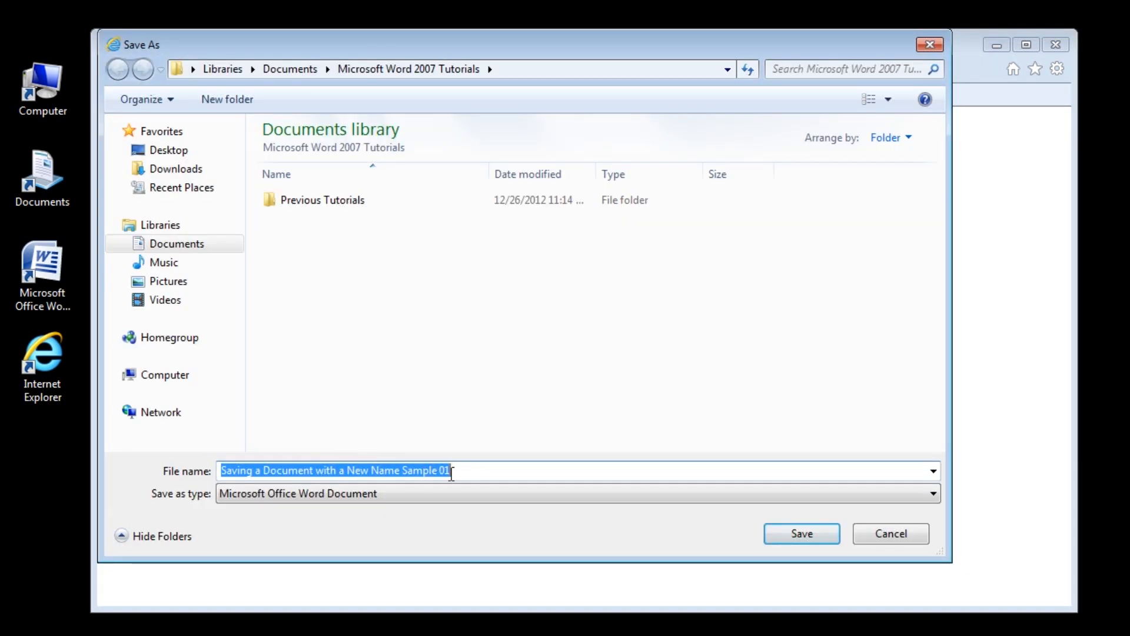
{"action": "mouse_move", "coordinate": [800, 534]}
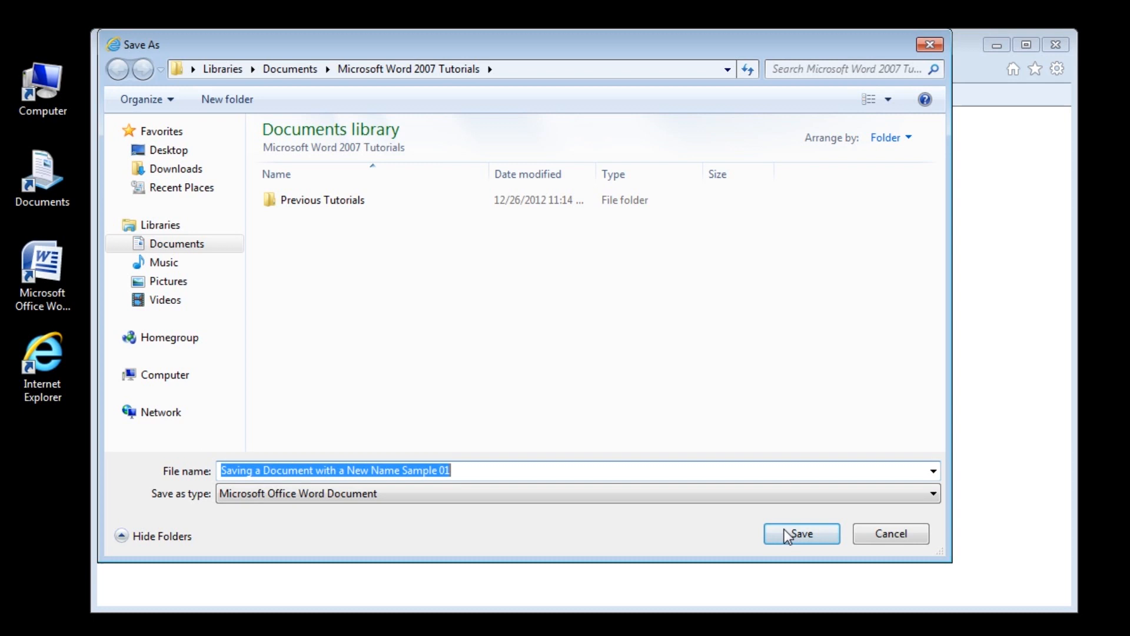
{"action": "left_click", "coordinate": [800, 533]}
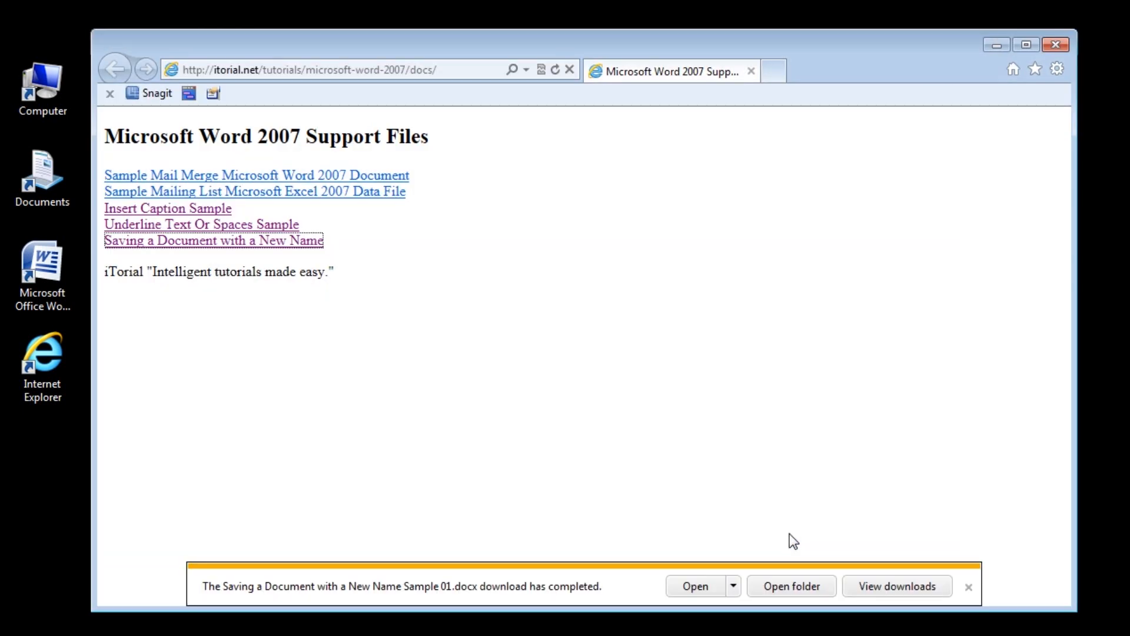
{"action": "mouse_move", "coordinate": [684, 494]}
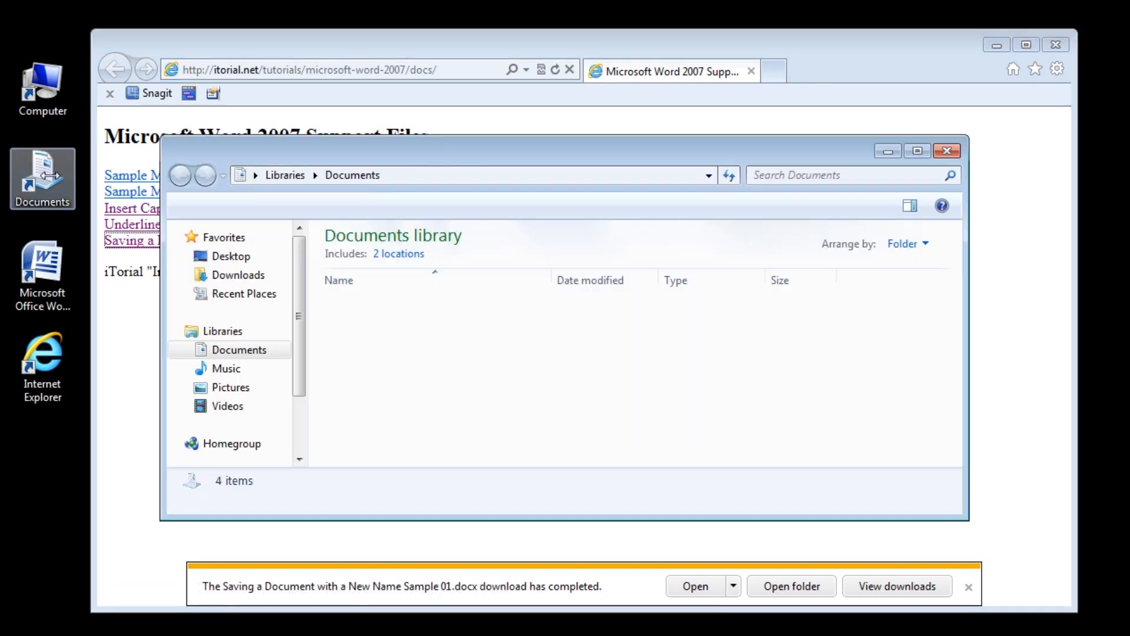
Open Saving a Document with a New Name Sample 01.docx from Documents > Microsoft Word 2007 Tutorials.
{"action": "left_click", "coordinate": [239, 350]}
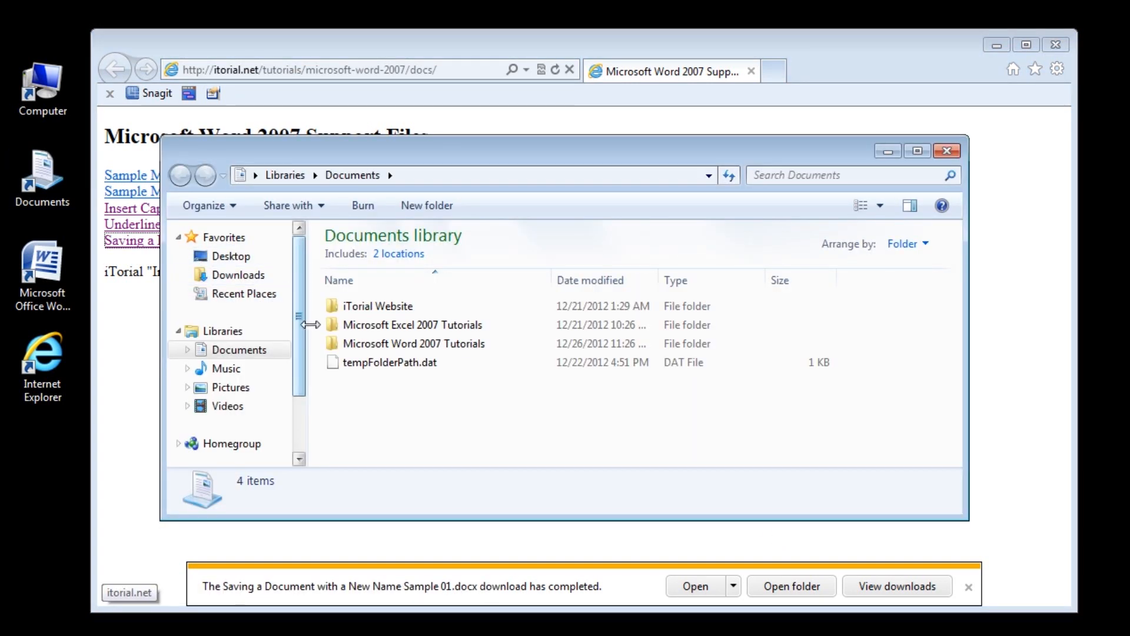
{"action": "left_click", "coordinate": [413, 344]}
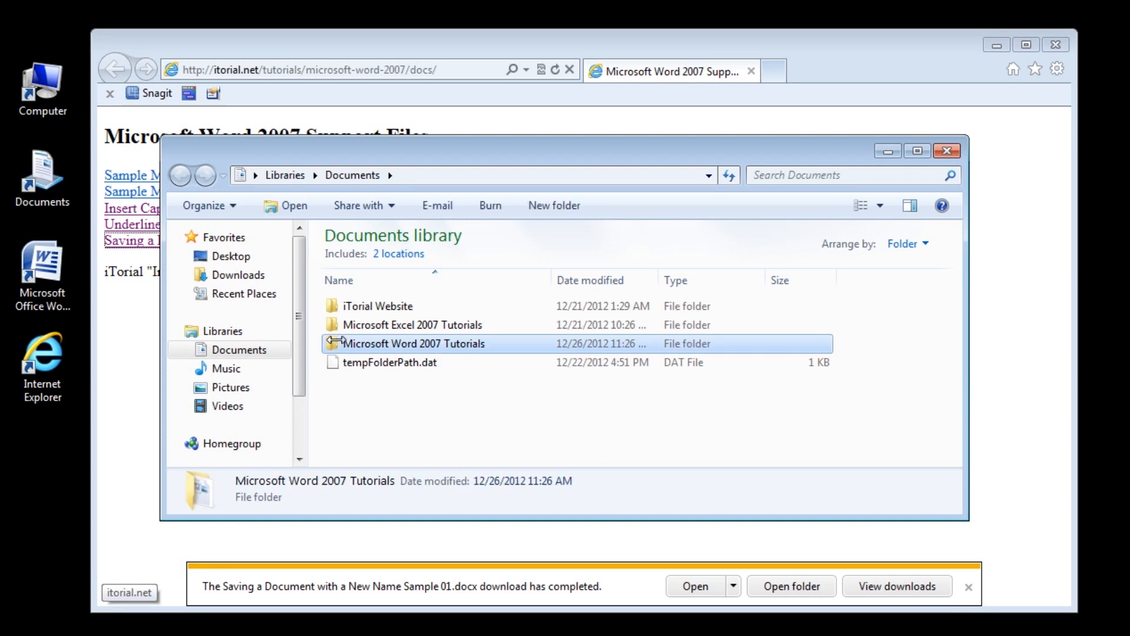
{"action": "double_click", "coordinate": [413, 344]}
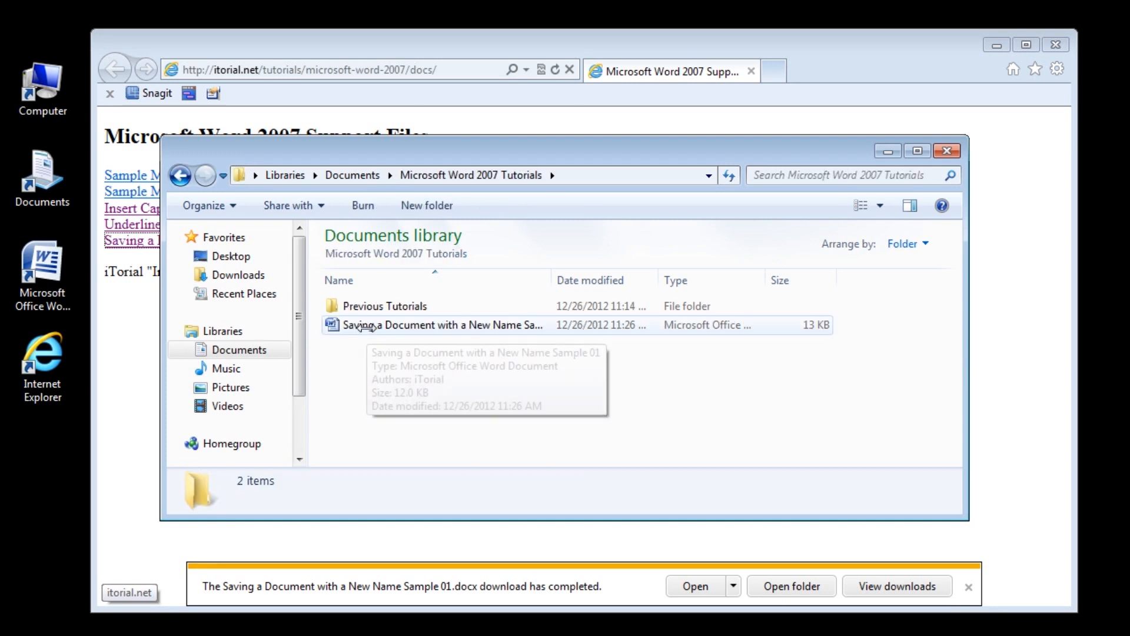
{"action": "left_click", "coordinate": [443, 325]}
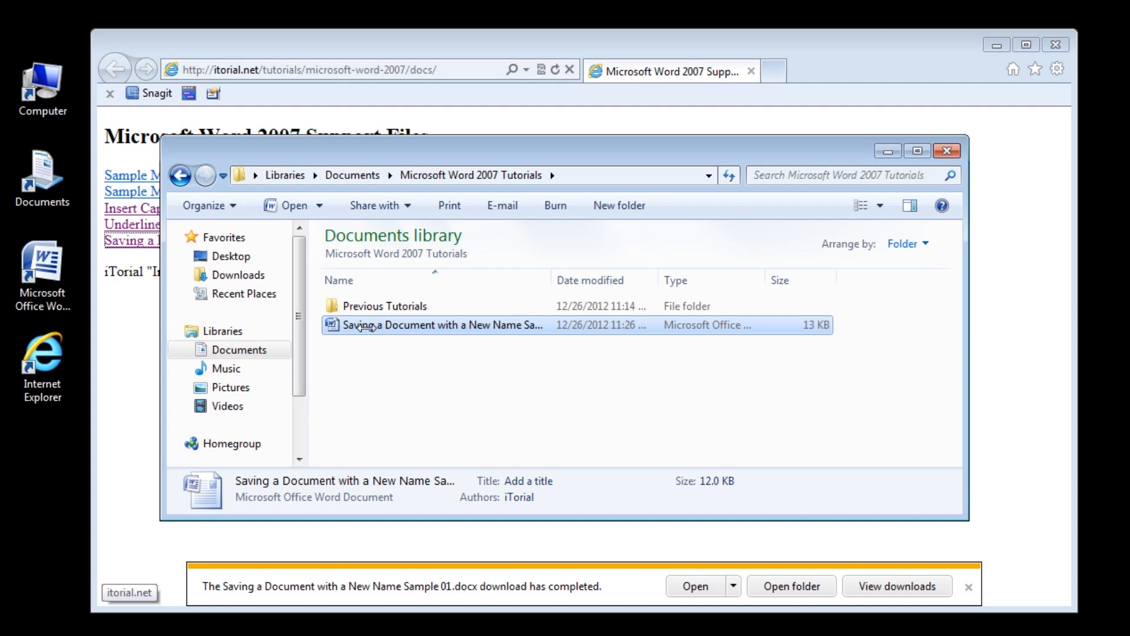
{"action": "double_click", "coordinate": [444, 325]}
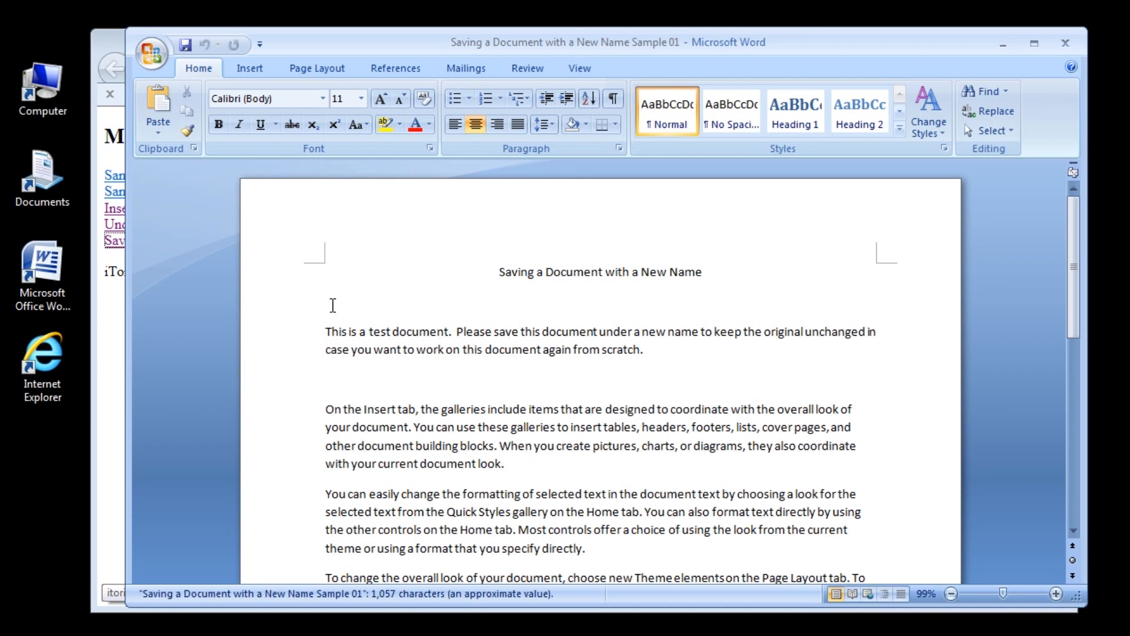
Choose Save As from the Office Button menu.
{"action": "left_click", "coordinate": [151, 54]}
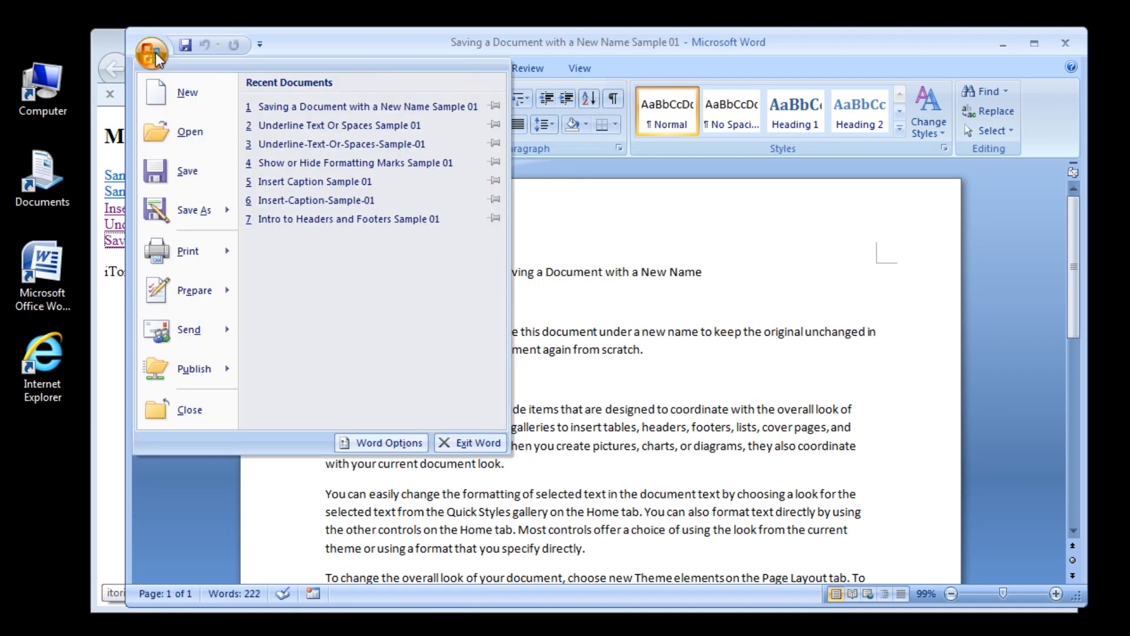
{"action": "left_click", "coordinate": [150, 52]}
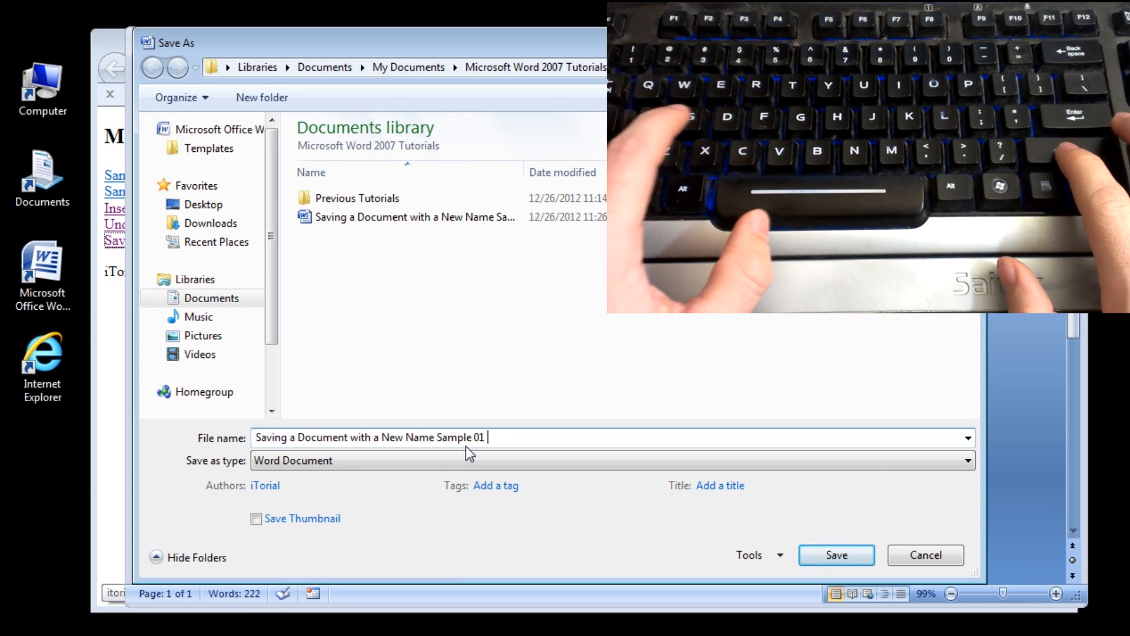
Append 'Draft2' to the file name, making 'Saving a Document with a New Name Sample 01 Draft2'.
{"action": "type", "text": "Dr"}
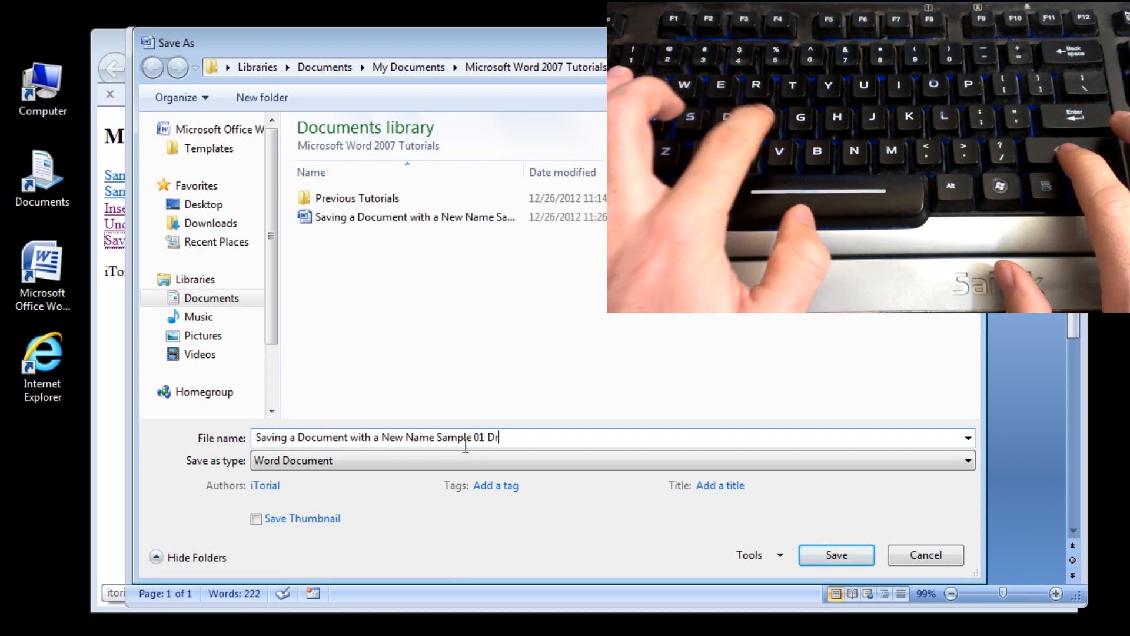
{"action": "type", "text": "aft"}
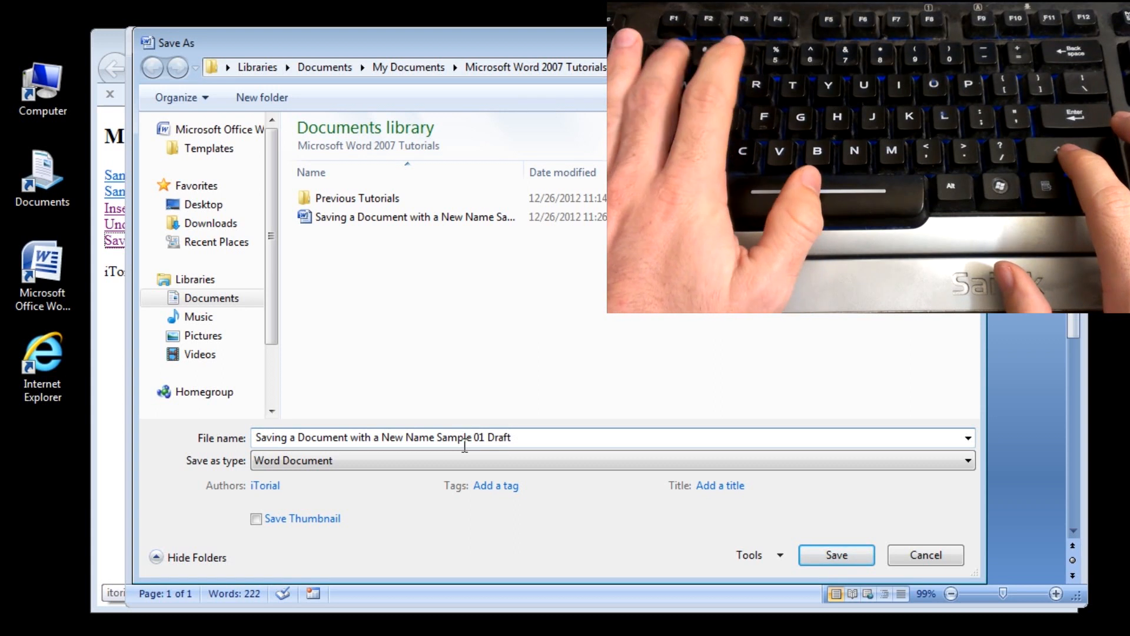
{"action": "type", "text": "2"}
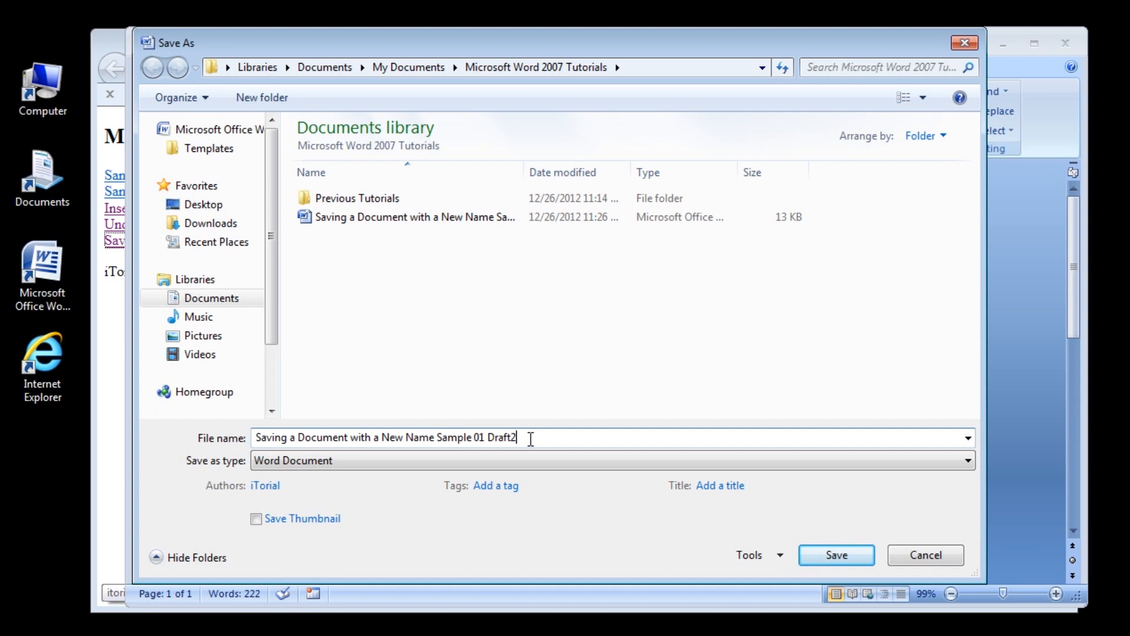
{"action": "mouse_move", "coordinate": [652, 77]}
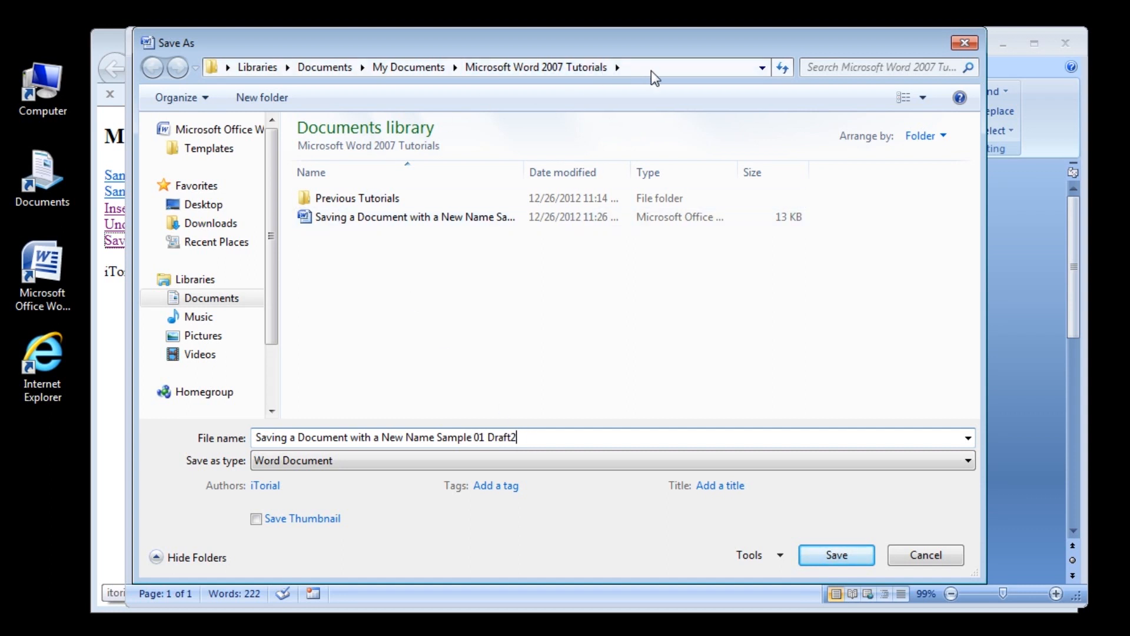
Confirm the Microsoft Word 2007 Tutorials folder path, then save the Draft2 copy.
{"action": "left_click", "coordinate": [504, 67]}
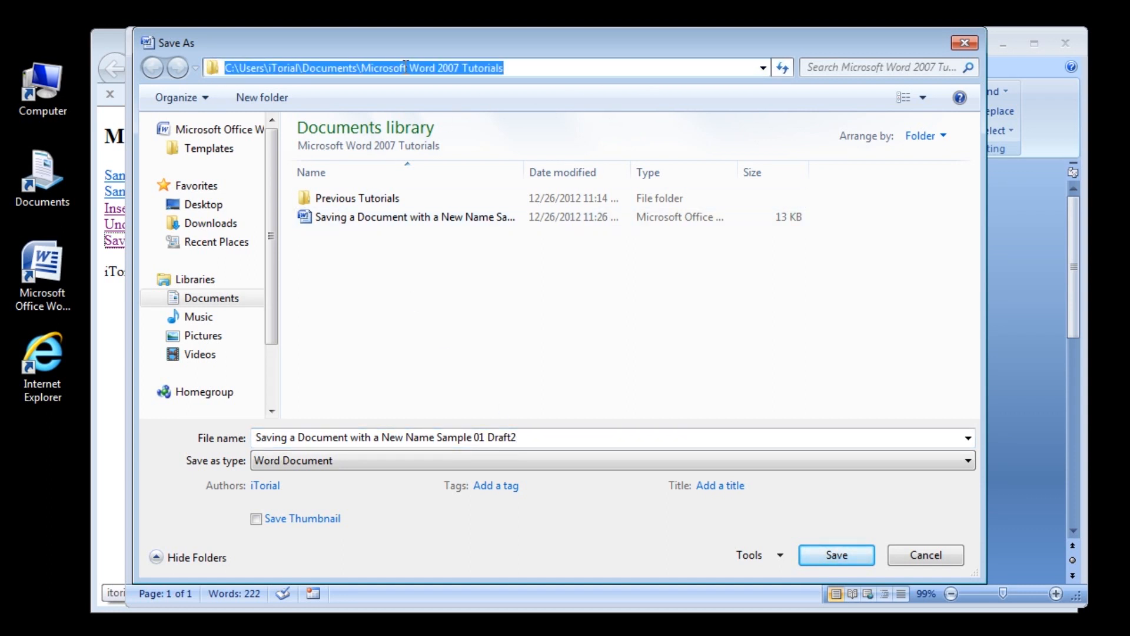
{"action": "left_click", "coordinate": [382, 67]}
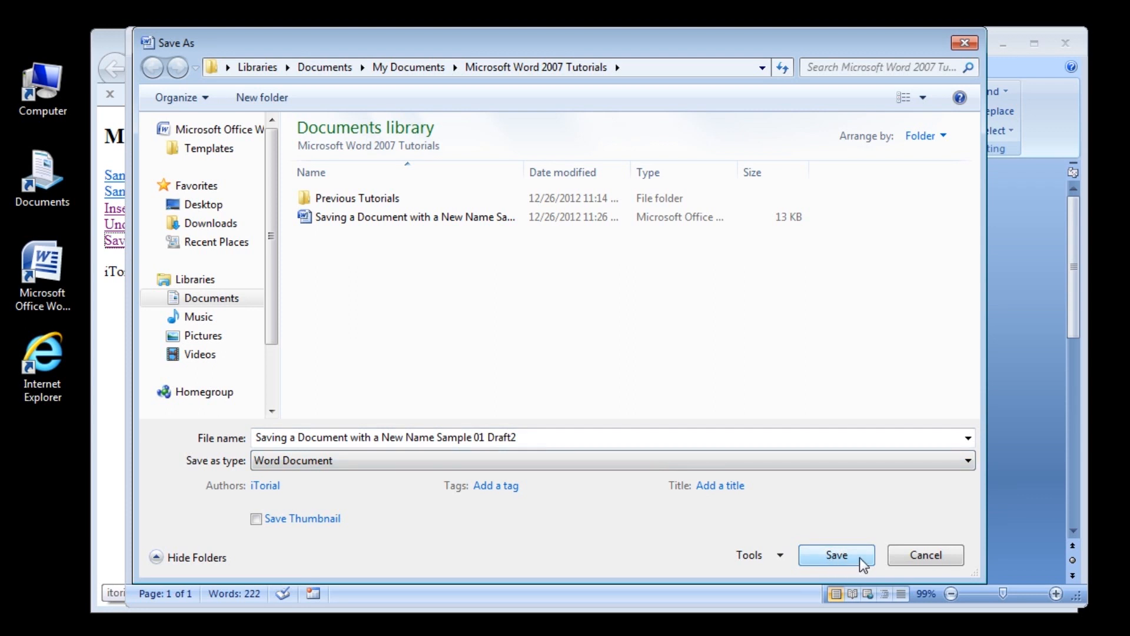
{"action": "left_click", "coordinate": [835, 555]}
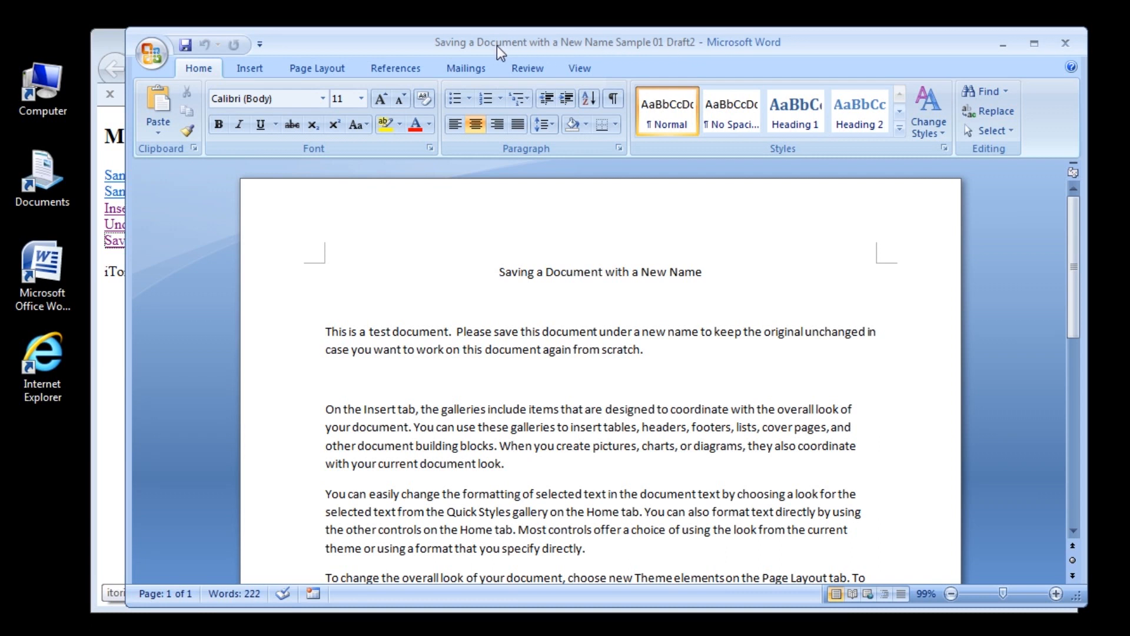
{"action": "mouse_move", "coordinate": [695, 54]}
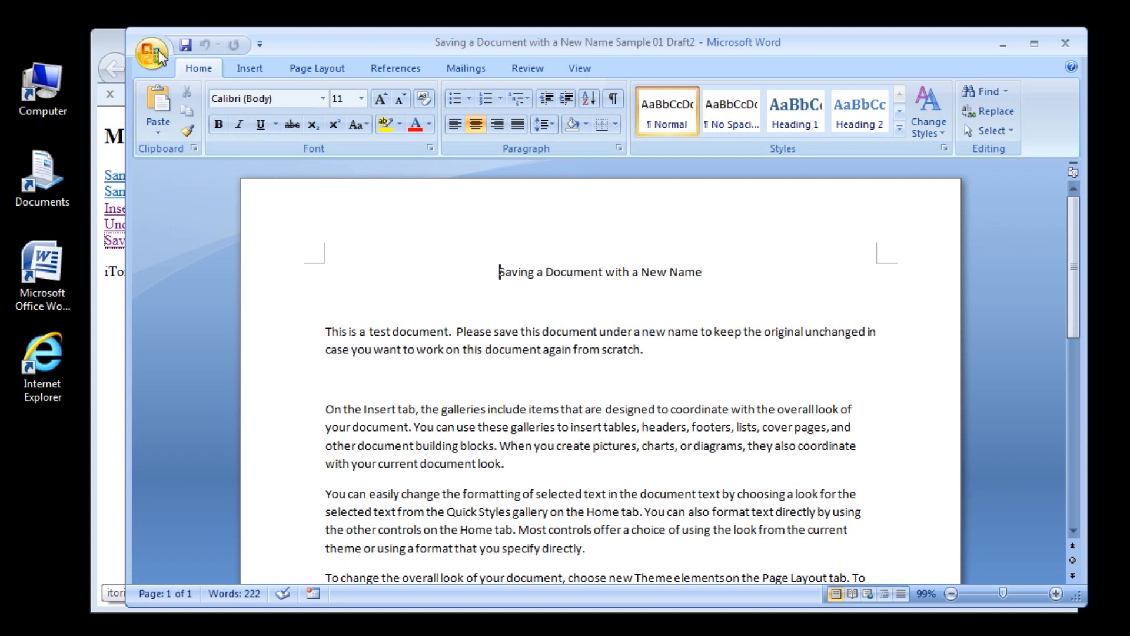
Show the Office Button's Recent Documents list to find the Draft2 copy beside the original.
{"action": "left_click", "coordinate": [150, 45]}
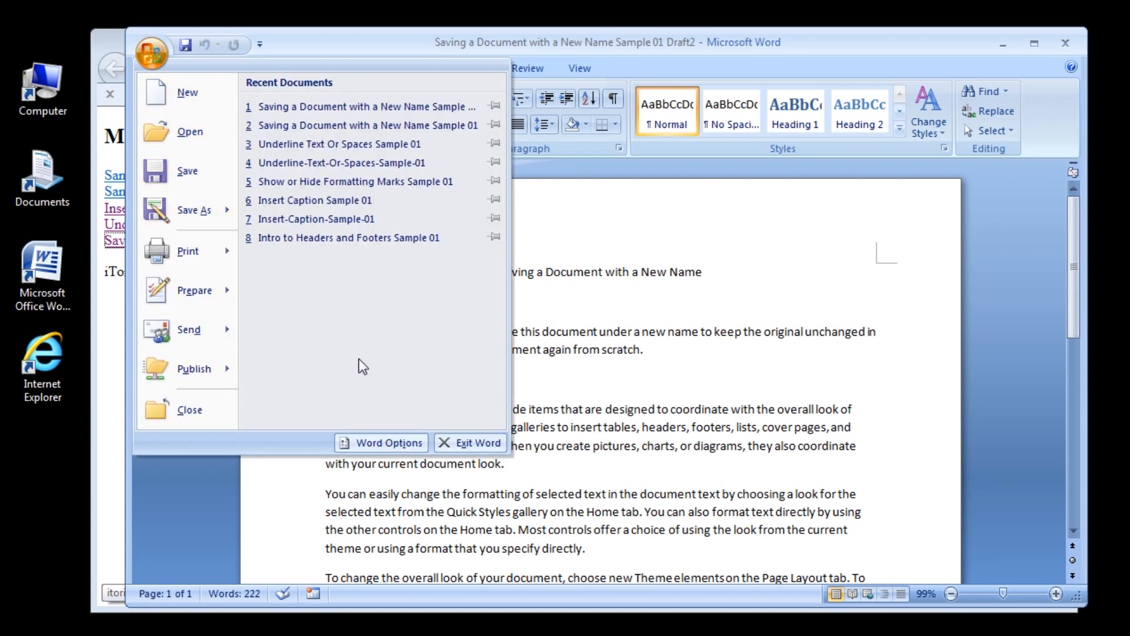